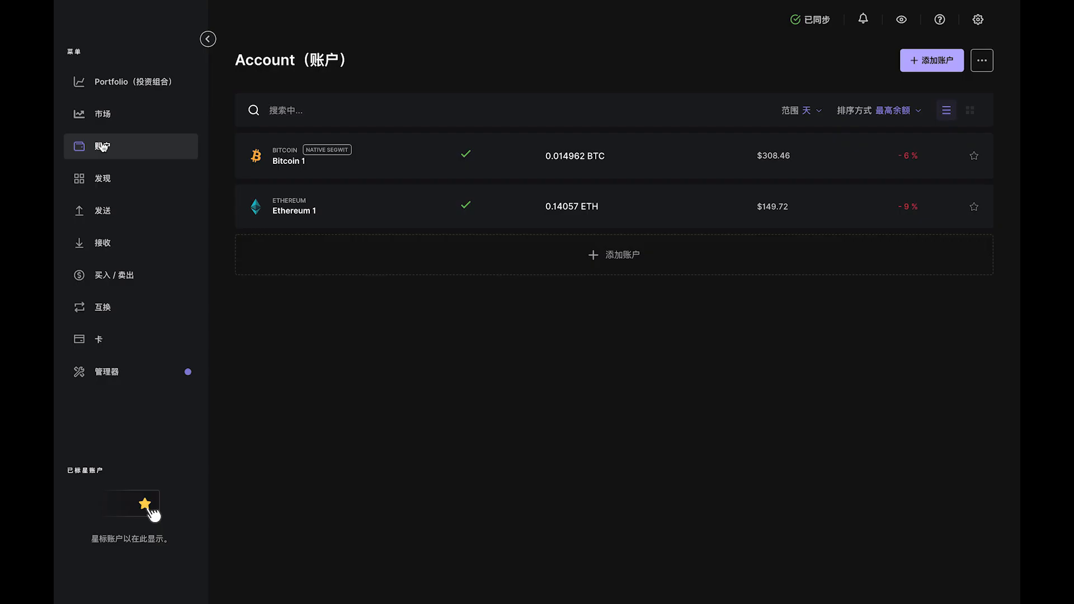
mouse_move(393, 270)
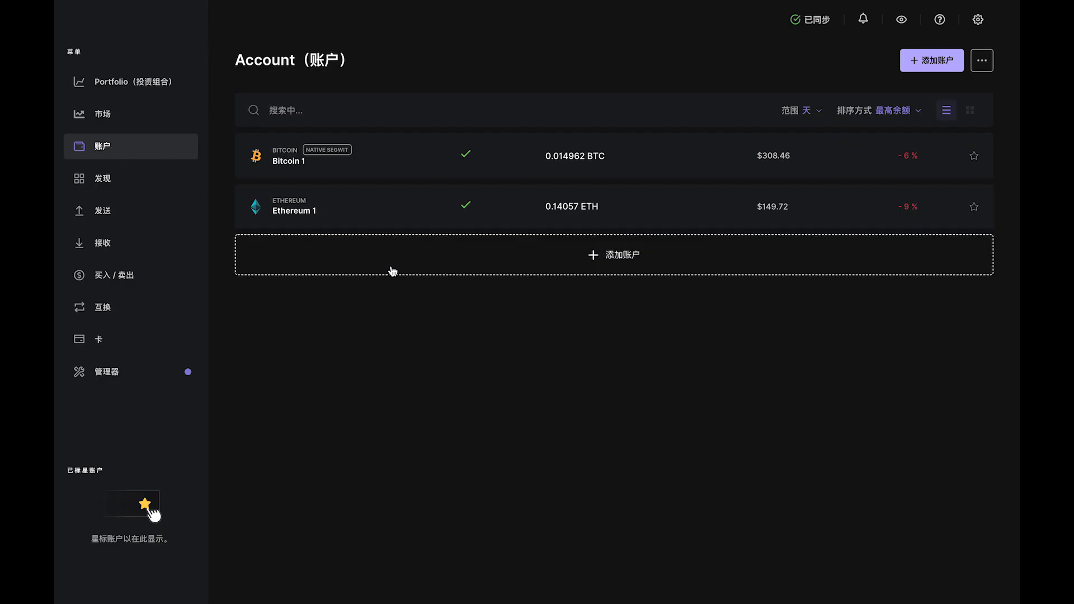
Start the add-account wizard from the Accounts page list of Bitcoin 1 and Ethereum 1
left_click(614, 254)
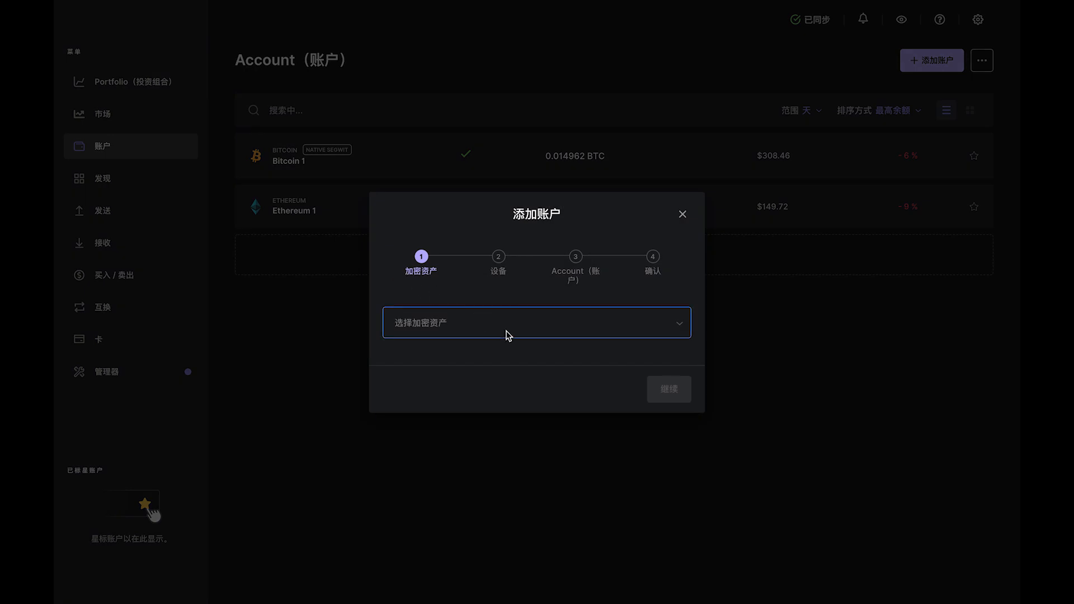
Search 'sol' to choose Solana (SOL) as the asset and continue to the device scan
left_click(537, 323)
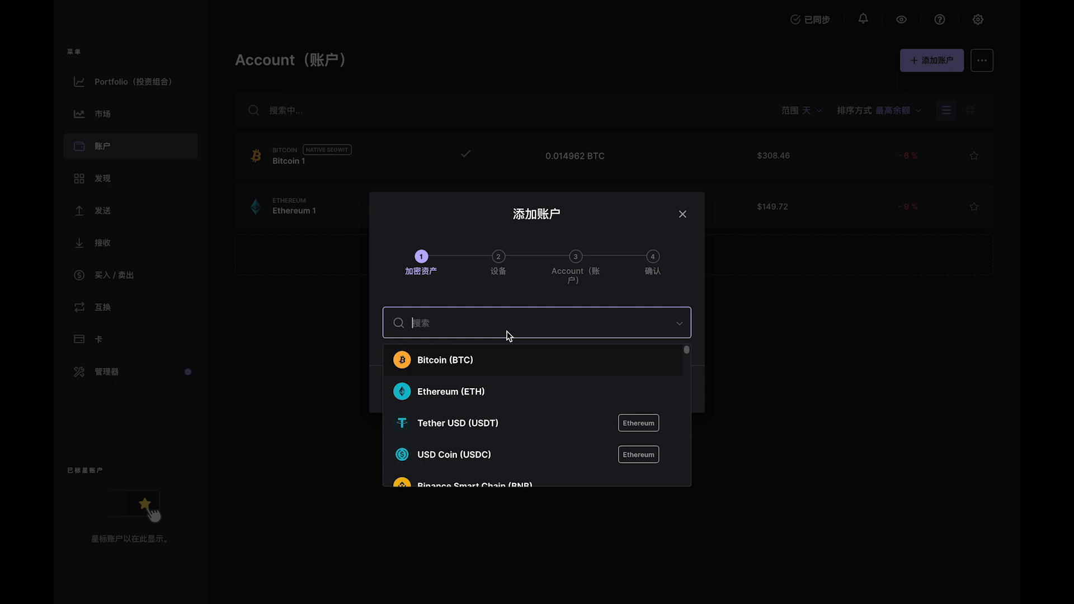
type("s")
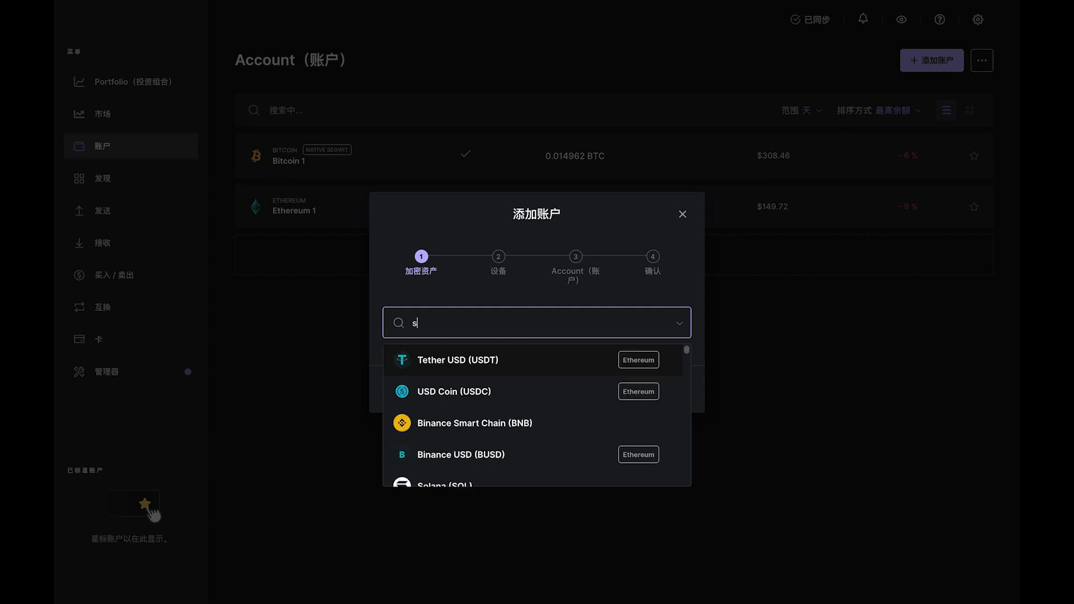
type("ol")
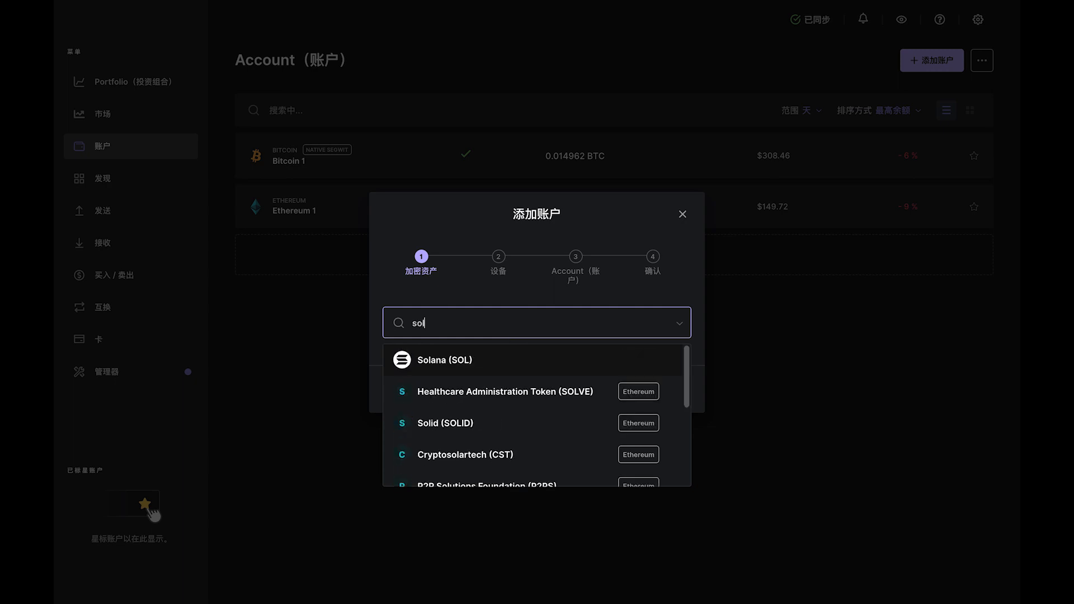
left_click(444, 360)
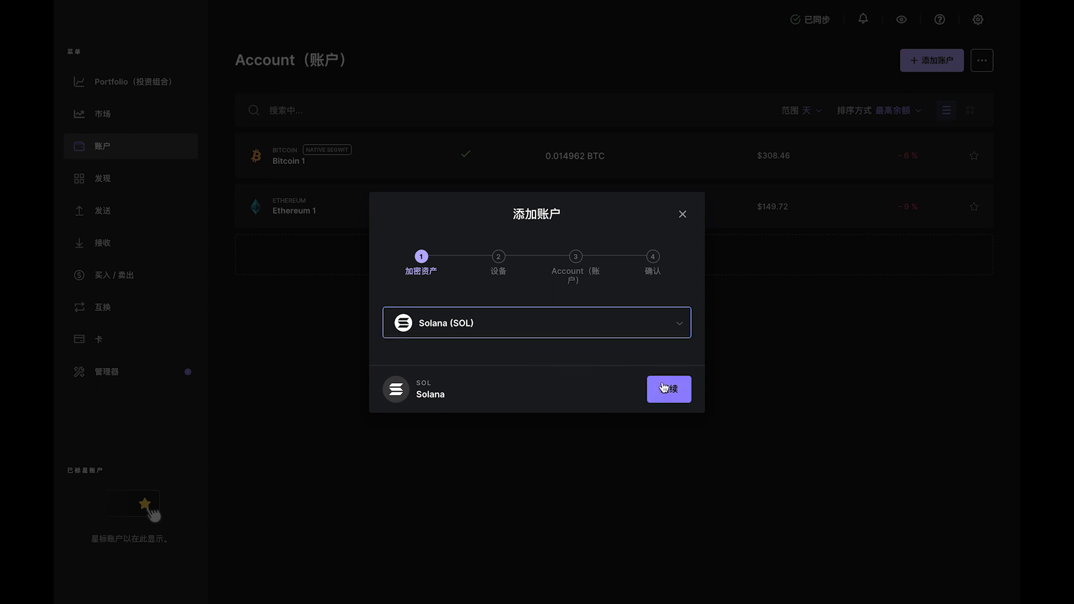
left_click(668, 389)
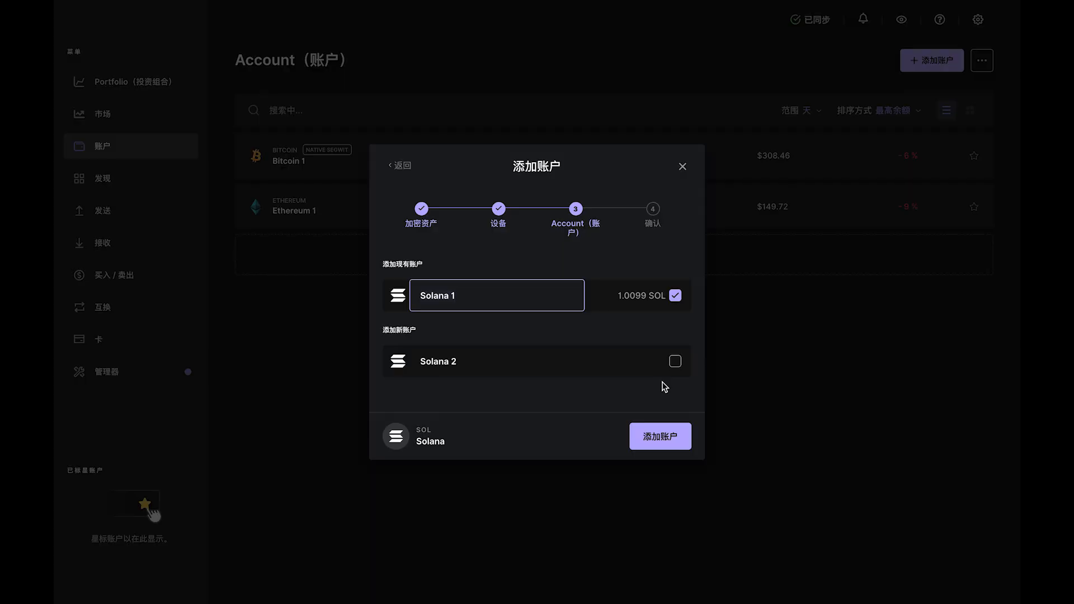
Add the ticked Solana 1 account holding 1.0099 SOL and finish the wizard
left_click(659, 436)
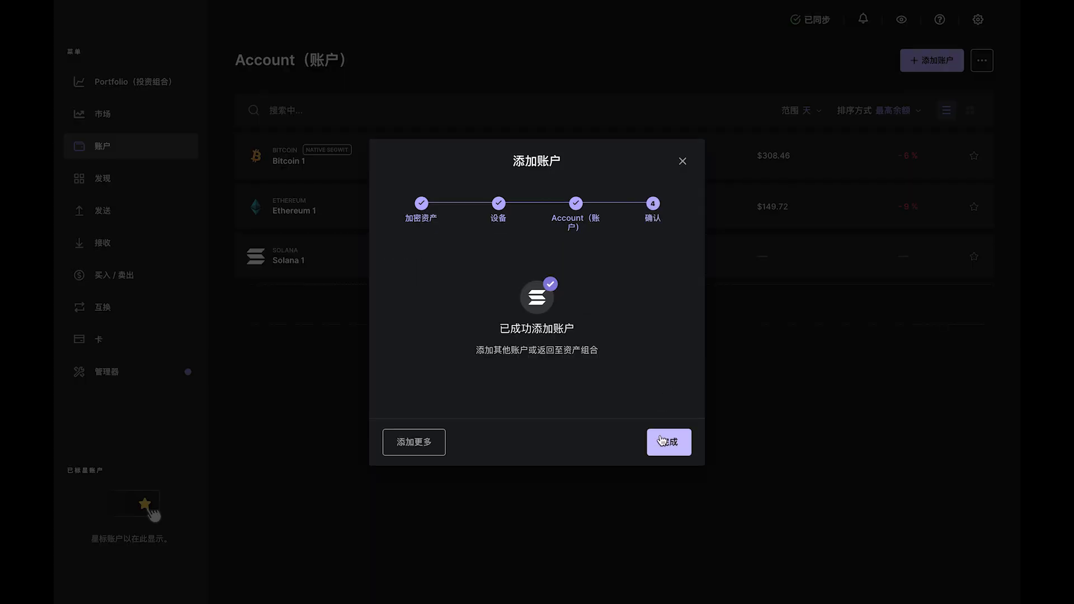
left_click(669, 442)
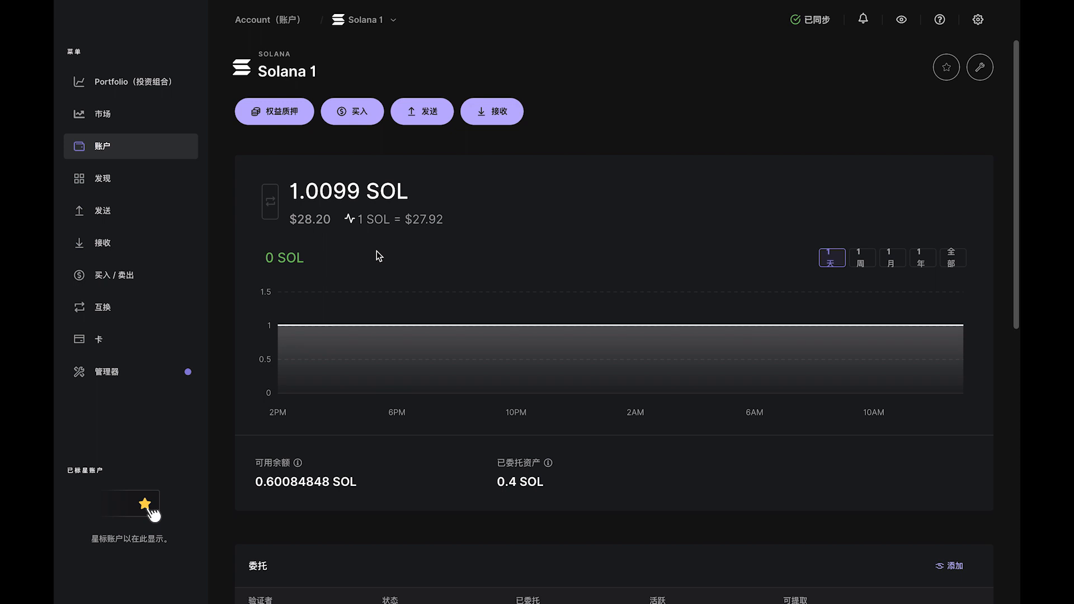
mouse_move(367, 248)
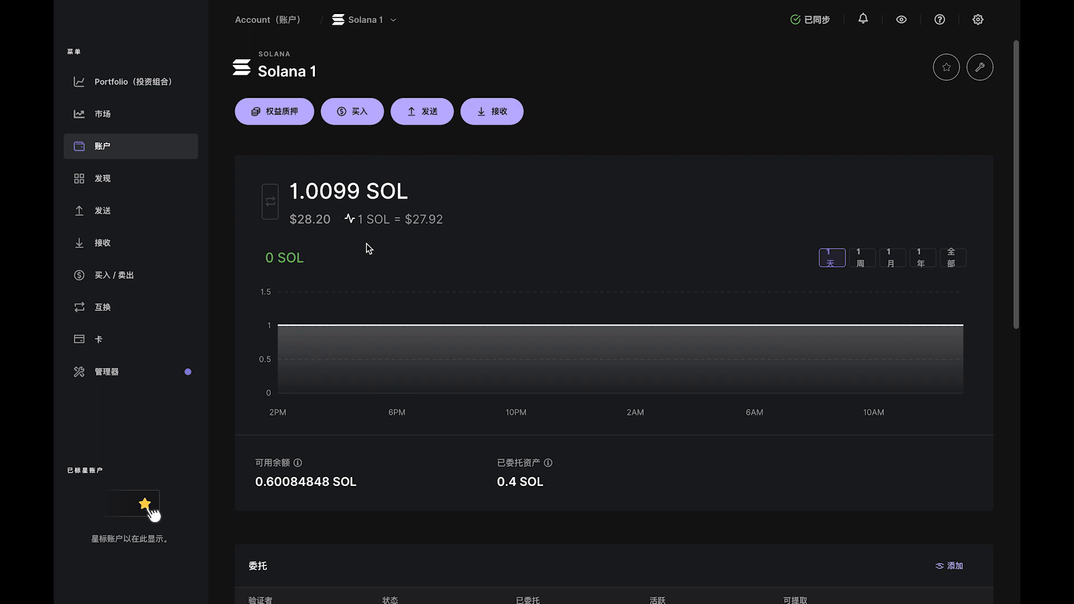
Start staking from Solana 1, opening the delegation wizard with Ledger by Figment selected
left_click(274, 111)
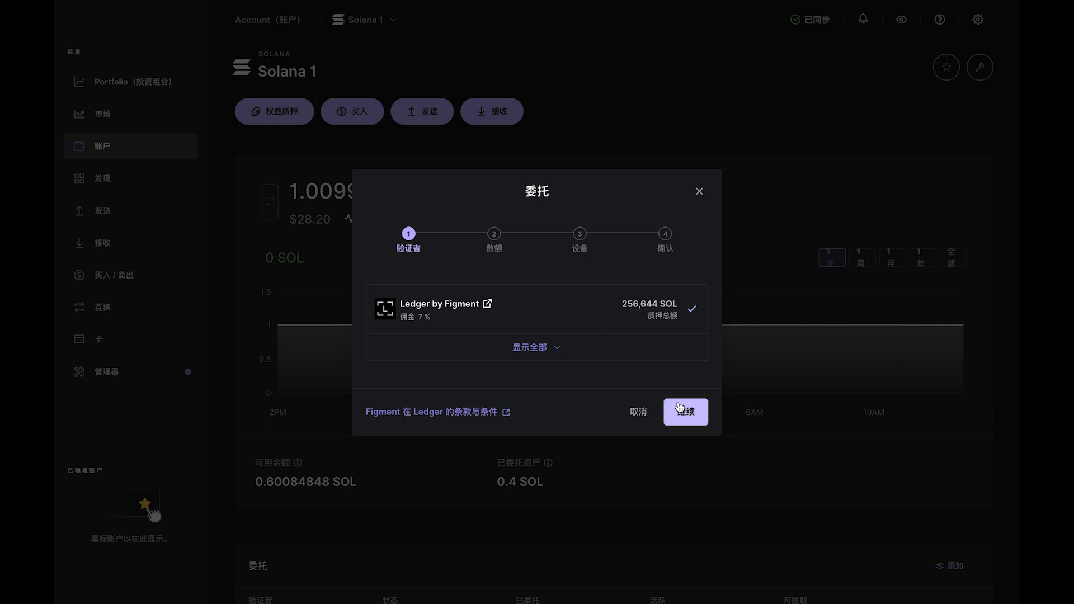
Confirm Ledger by Figment as validator to reach the amount step (max about 0.5985 SOL)
left_click(684, 412)
type("0")
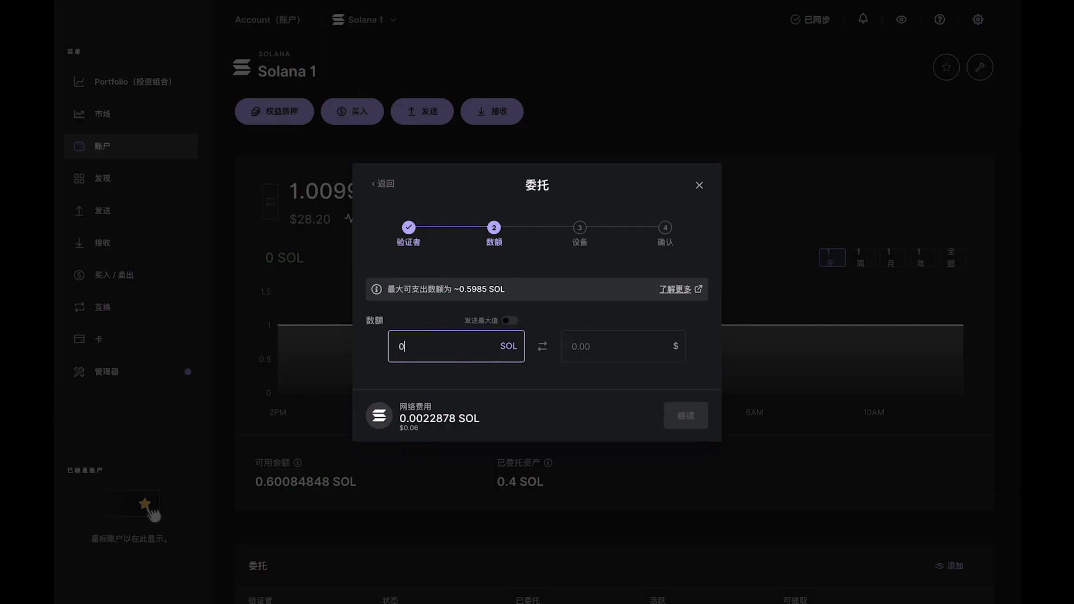
Enter a delegation amount of 0.1 SOL ($2.79) and confirm it
type(".1")
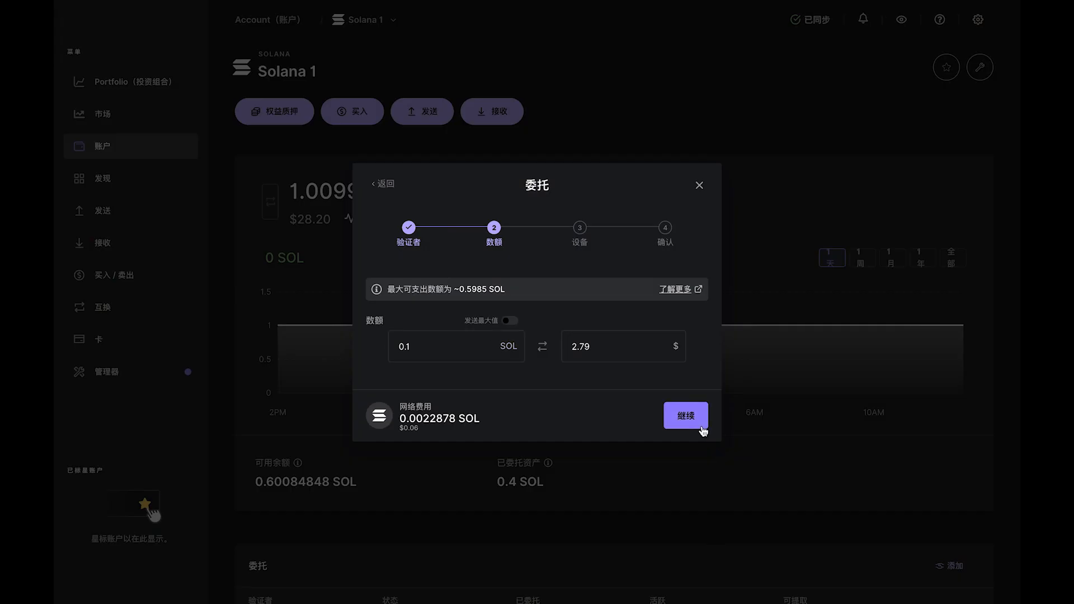
left_click(685, 415)
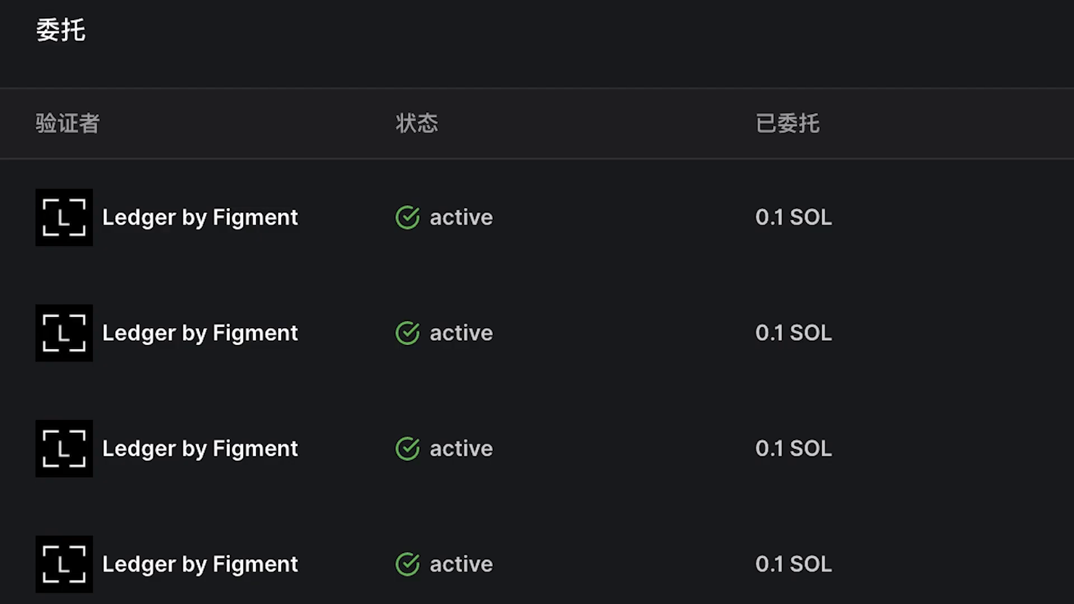
Check the Delegation section for active 0.1 SOL delegations to Ledger by Figment
left_click(452, 449)
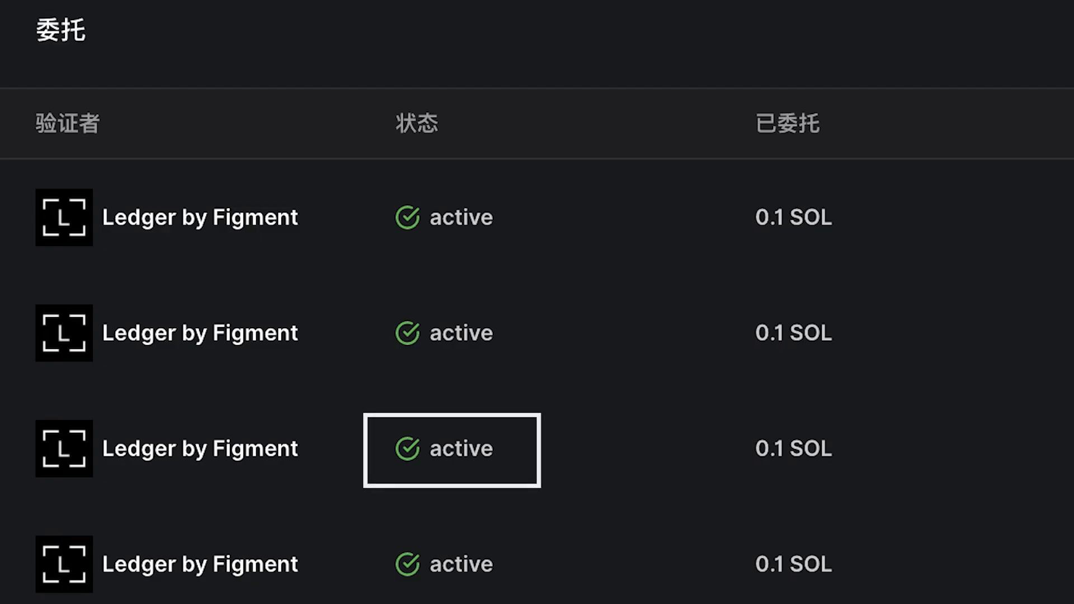